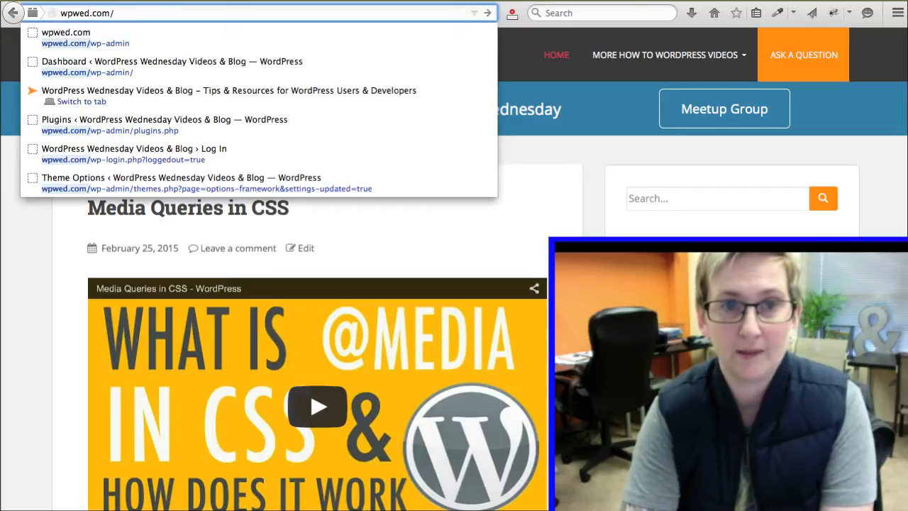
Visit a nonsense path ('alkjdk') on the site to land on the 404 page
type("alkjdk")
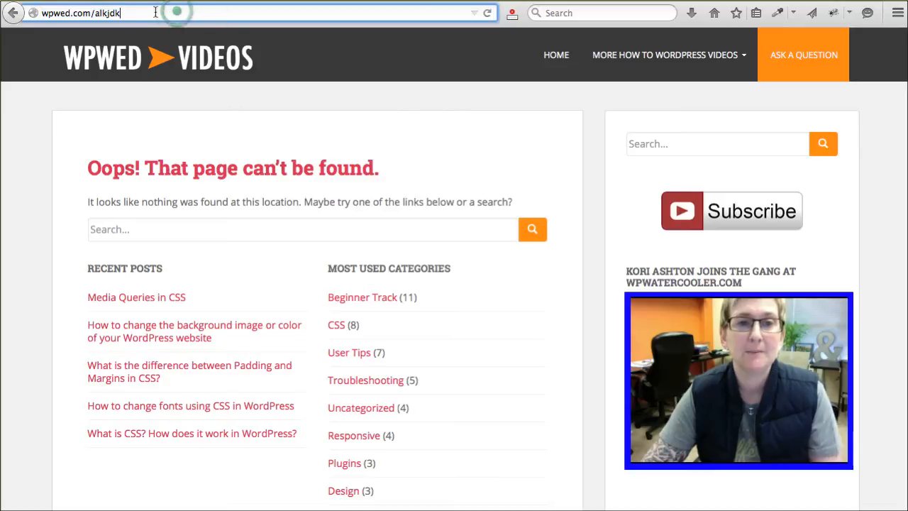
Visit another made-up address on wpwed.com and look over the 404 page's search and widgets
type("wpwed.com/")
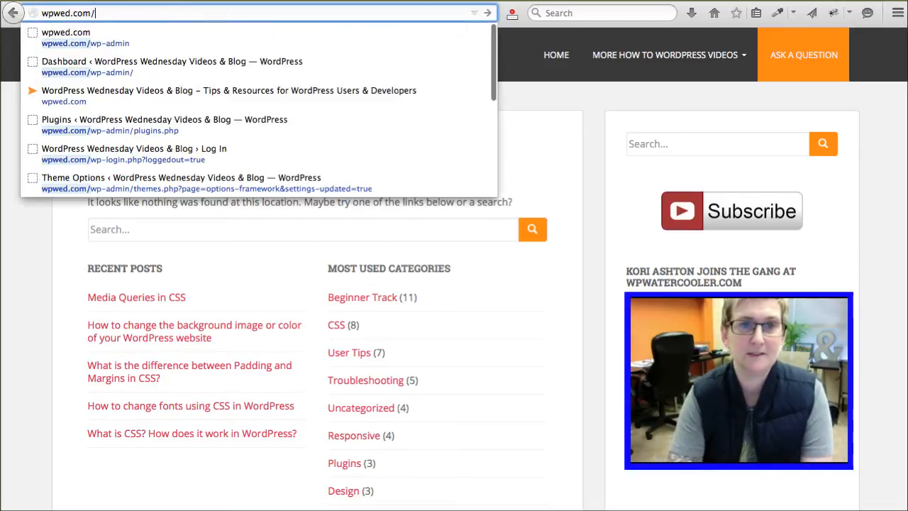
type("alkjd;alkdjf;aldkjf;lsdkj")
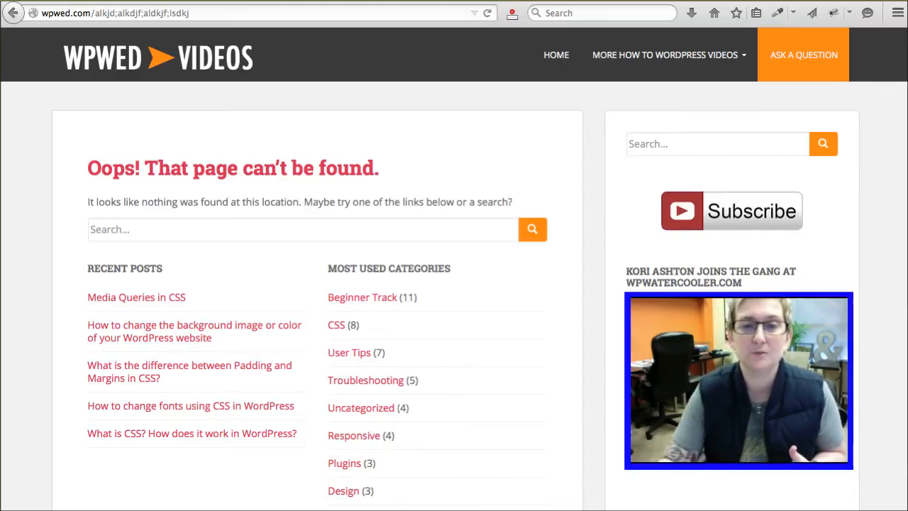
left_click(127, 229)
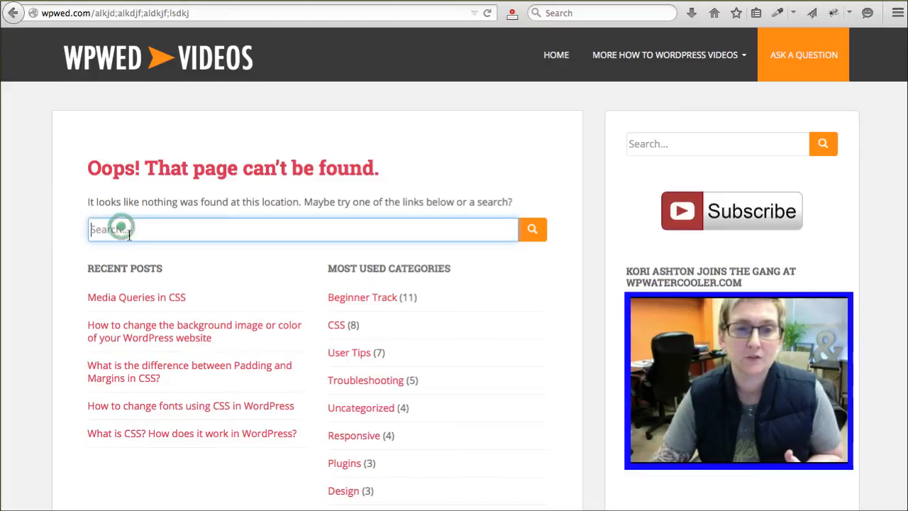
scroll("down", 3)
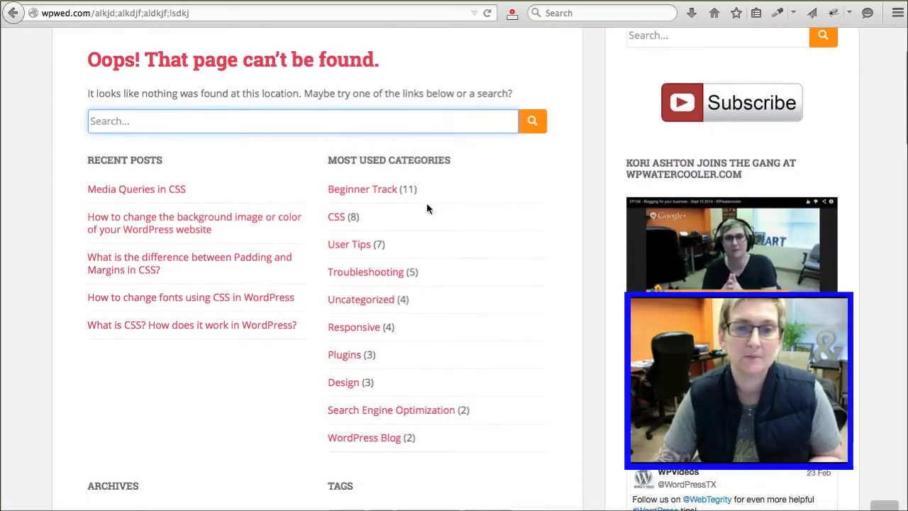
scroll("down", 3)
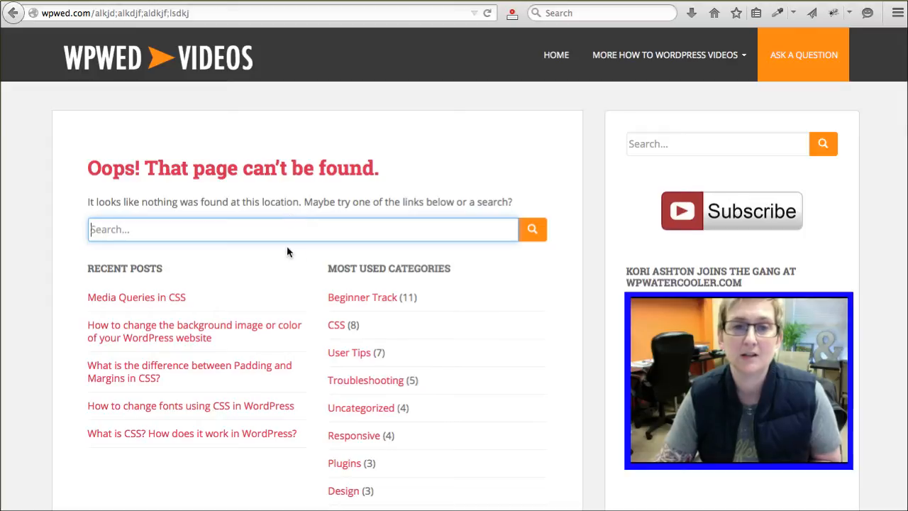
mouse_move(360, 147)
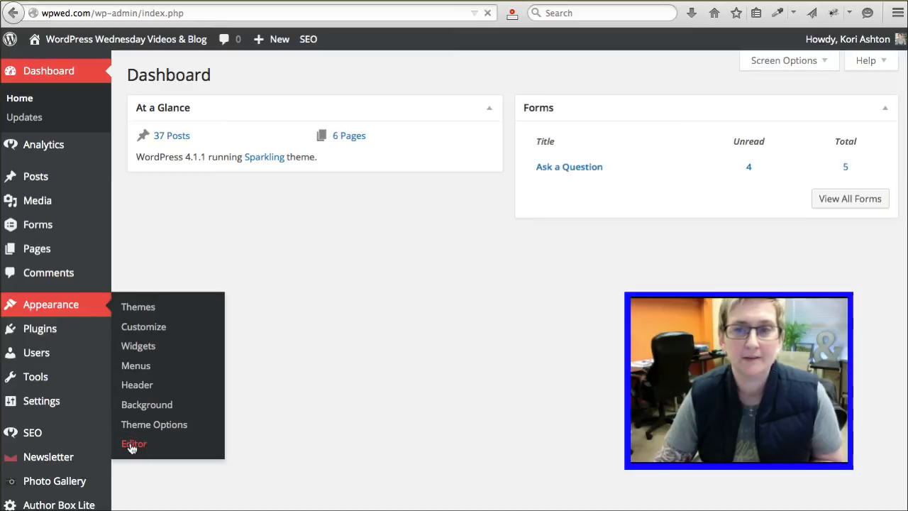
Go to Appearance > Editor to load the Sparkling theme's style.css
left_click(134, 443)
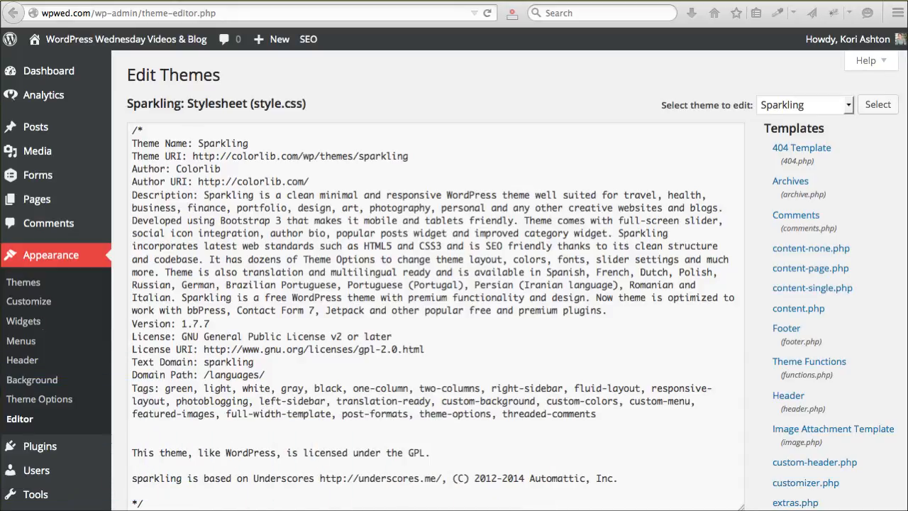
mouse_move(810, 151)
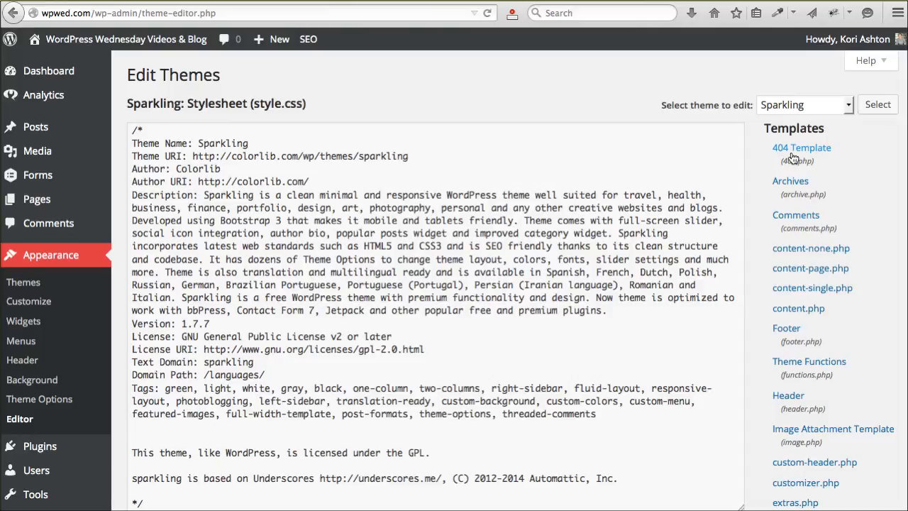
Load the 404 Template (404.php) in the editor and review its code
left_click(801, 148)
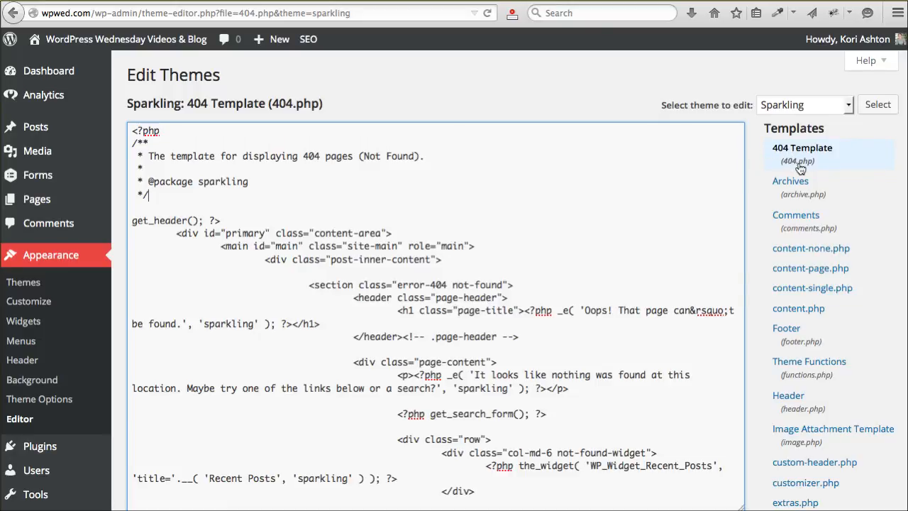
mouse_move(812, 364)
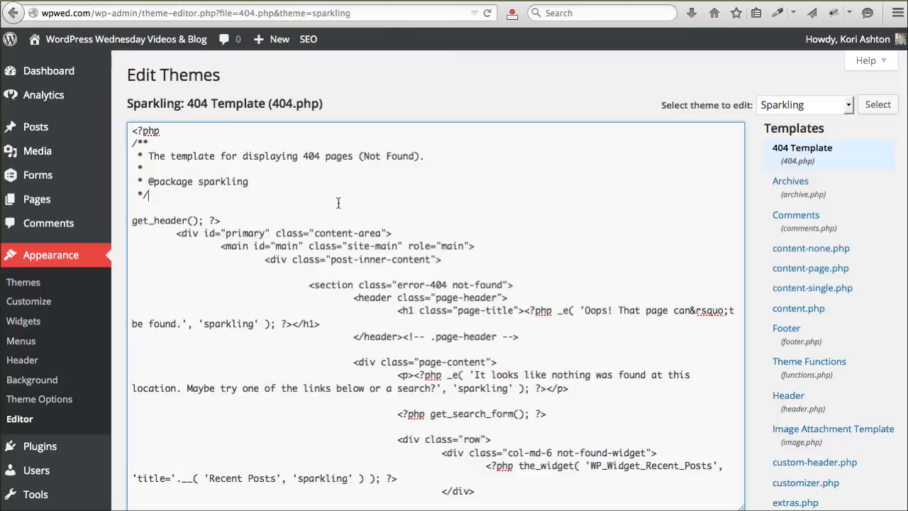
mouse_move(499, 281)
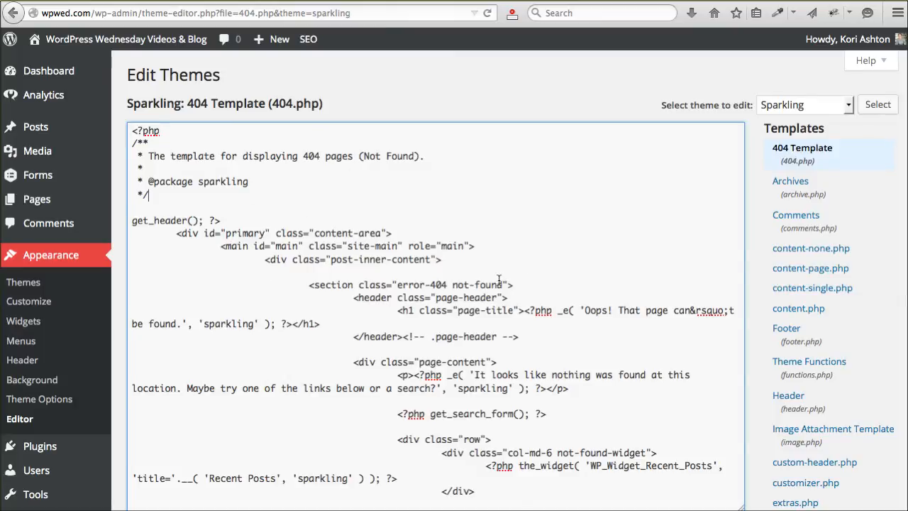
scroll("down", 3)
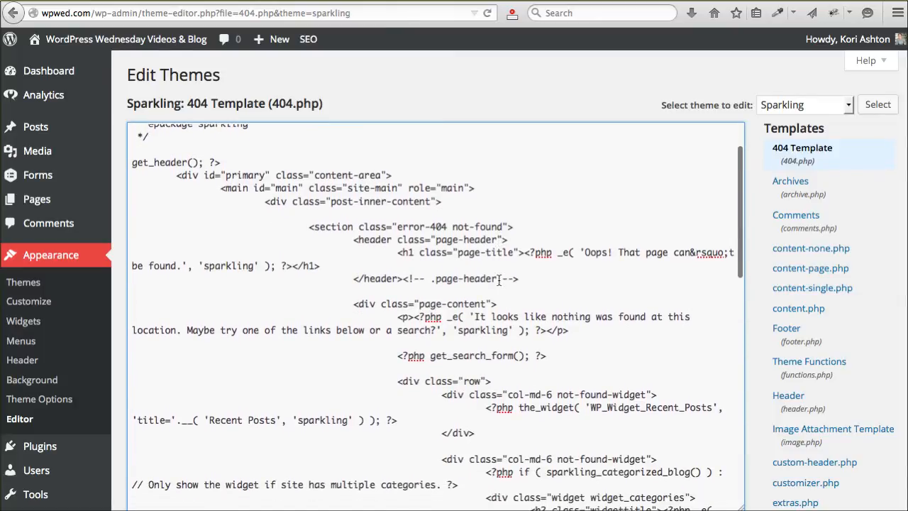
scroll("down", 3)
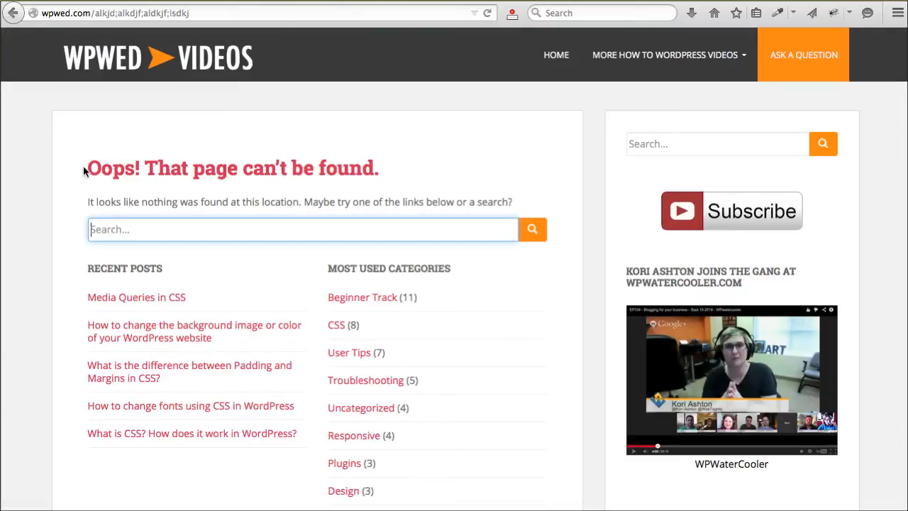
Match the live 'Oops!' heading and its message sentence to the corresponding lines in 404.php
triple_click(231, 168)
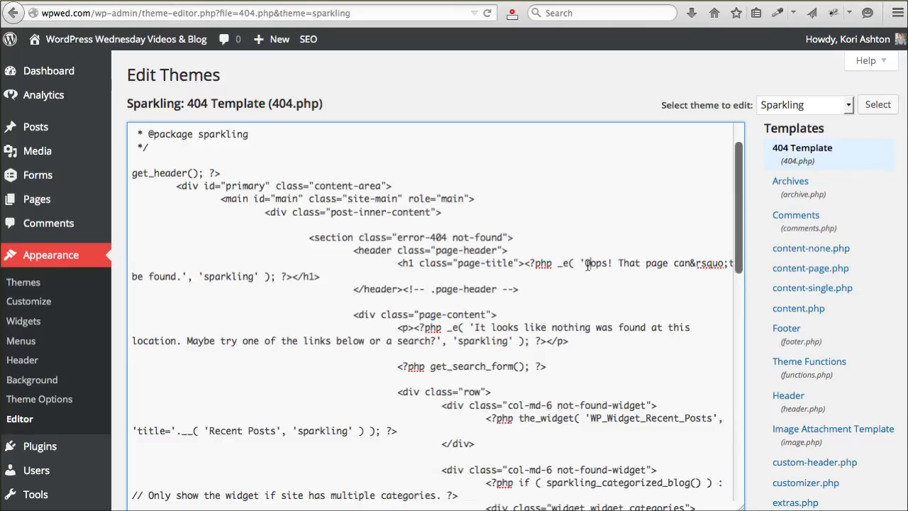
left_click(587, 263)
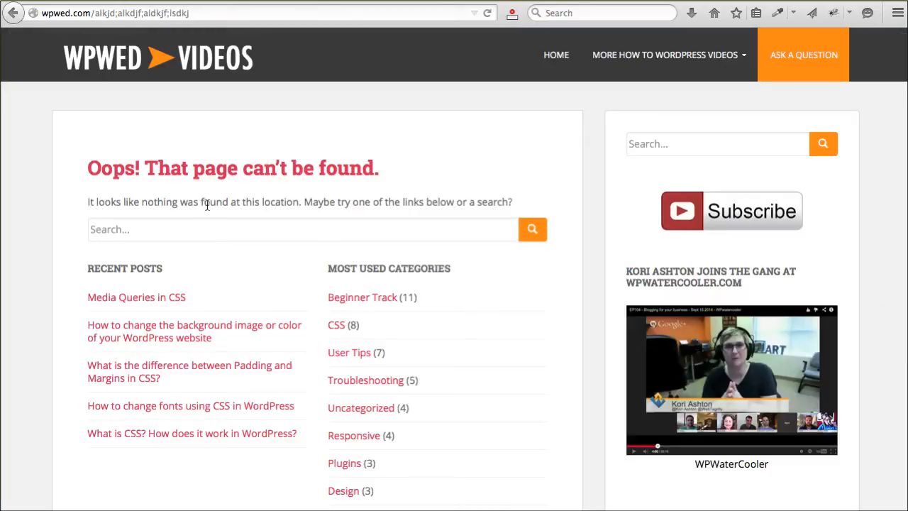
mouse_move(249, 245)
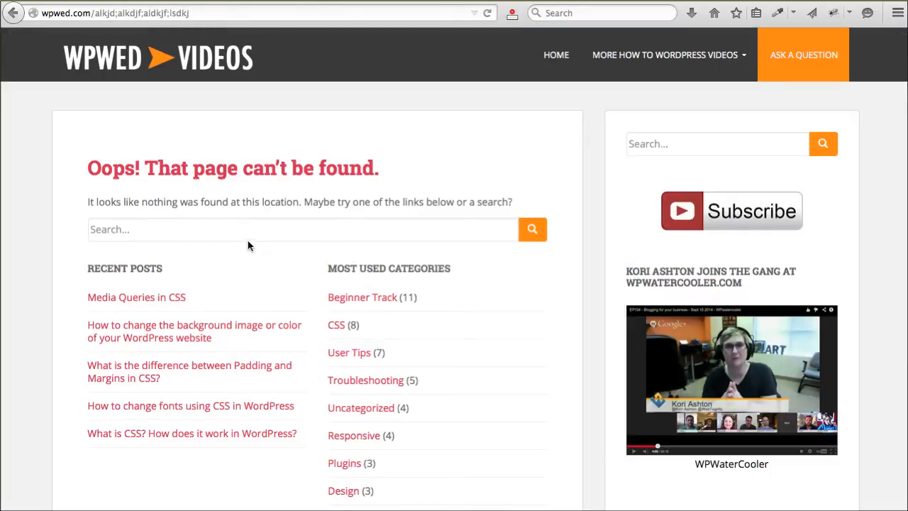
mouse_move(272, 347)
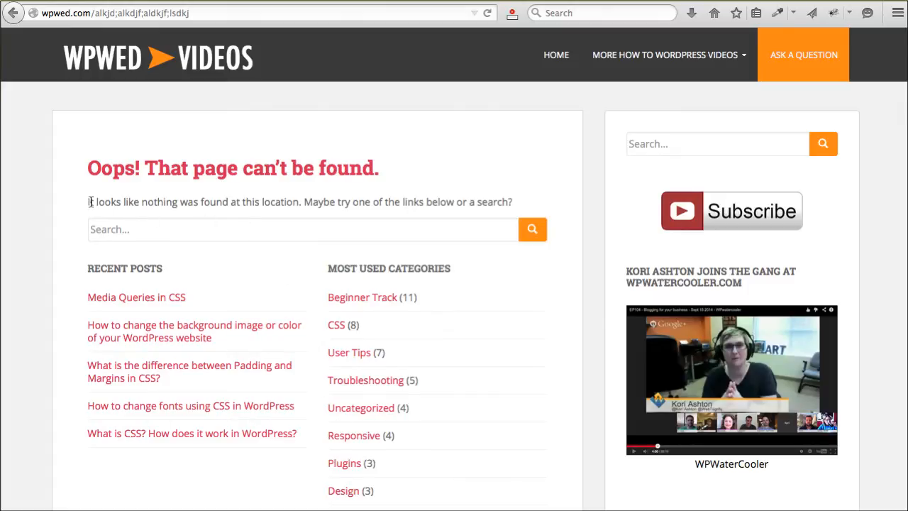
left_click_drag(88, 201, 440, 201)
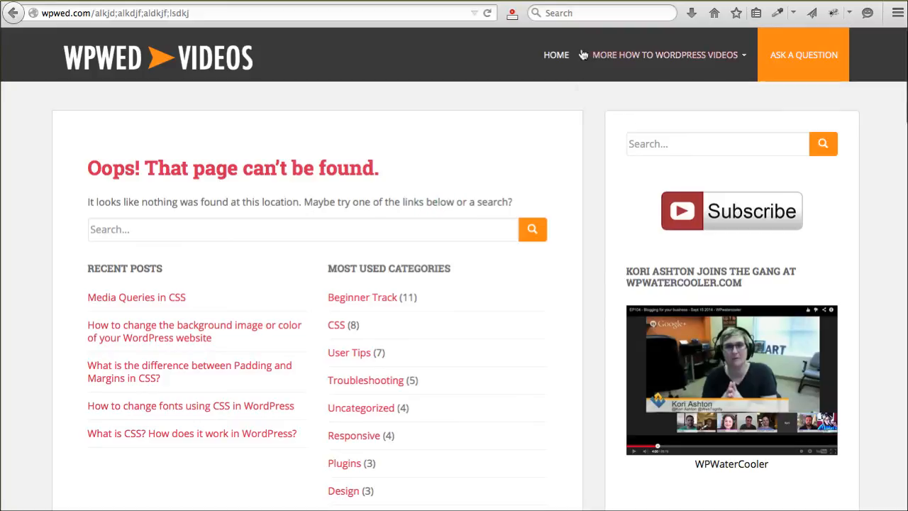
mouse_move(303, 205)
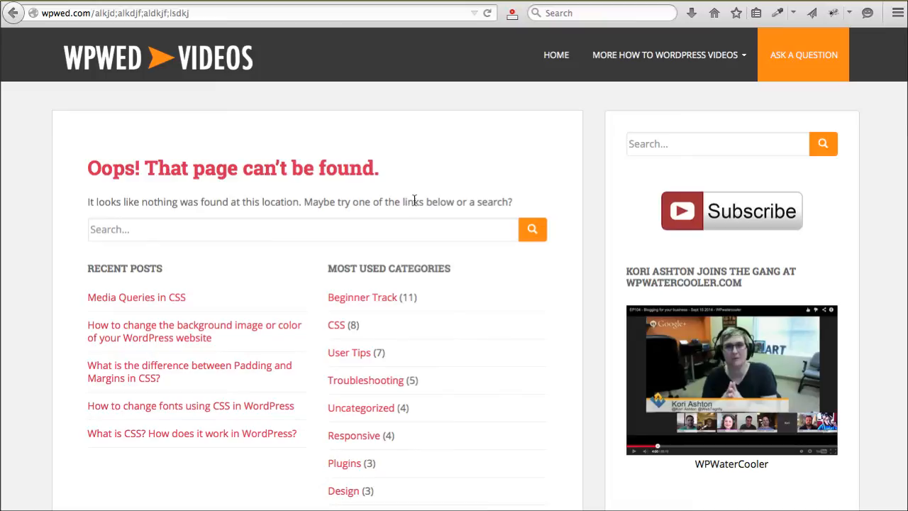
mouse_move(364, 202)
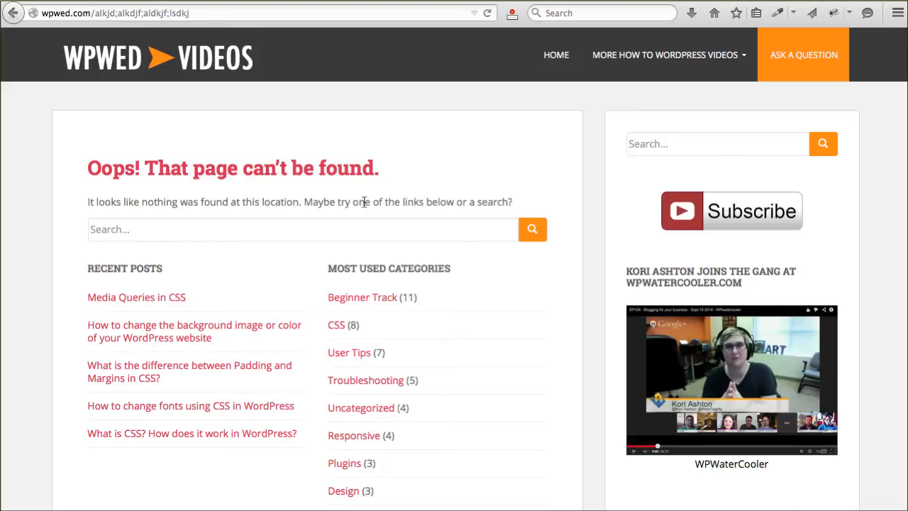
mouse_move(91, 188)
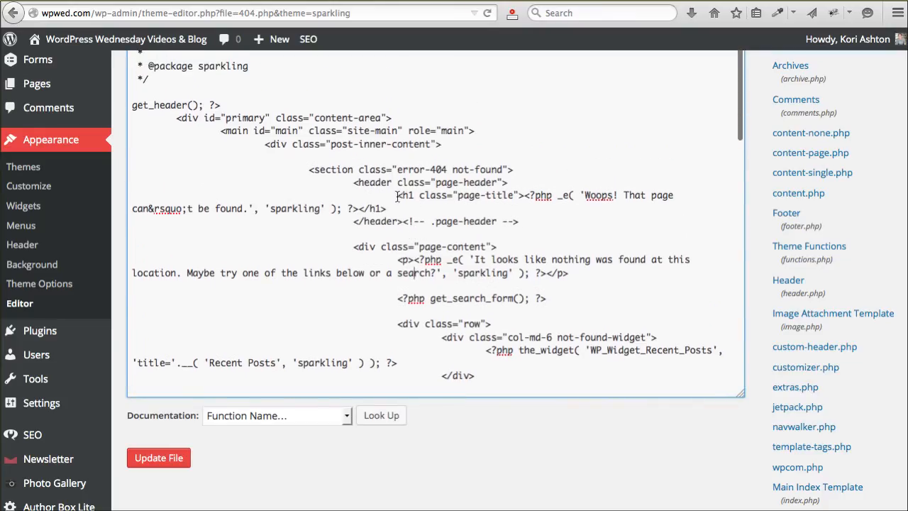
double_click(405, 195)
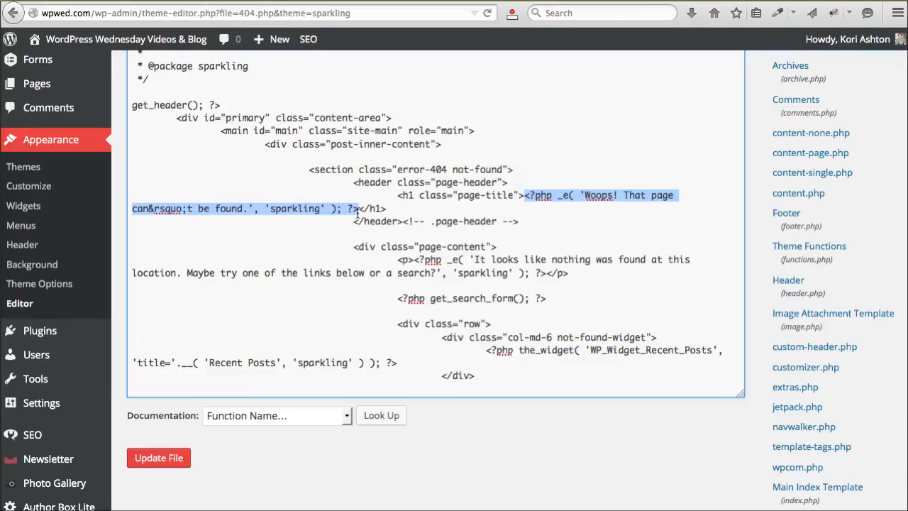
left_click(361, 208)
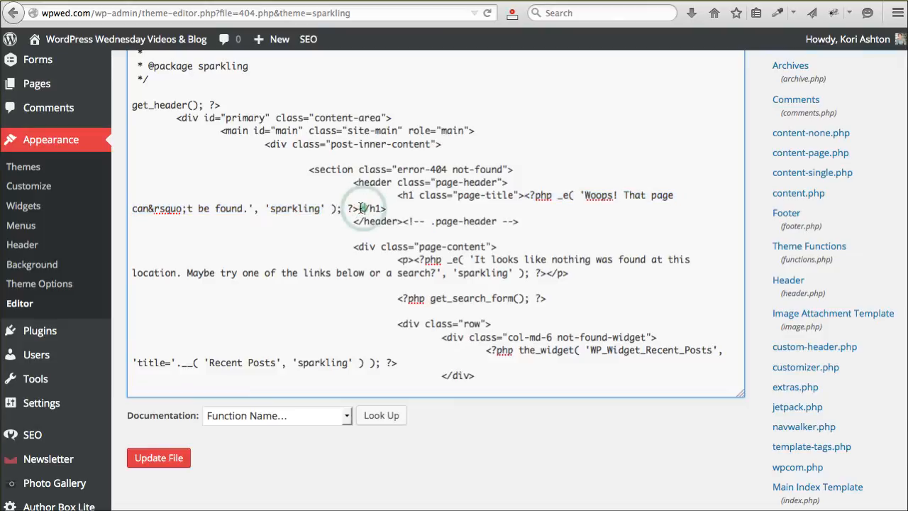
double_click(371, 208)
type("wpwed.com/alkjd;alkdjf;aldkjf;lsdkj")
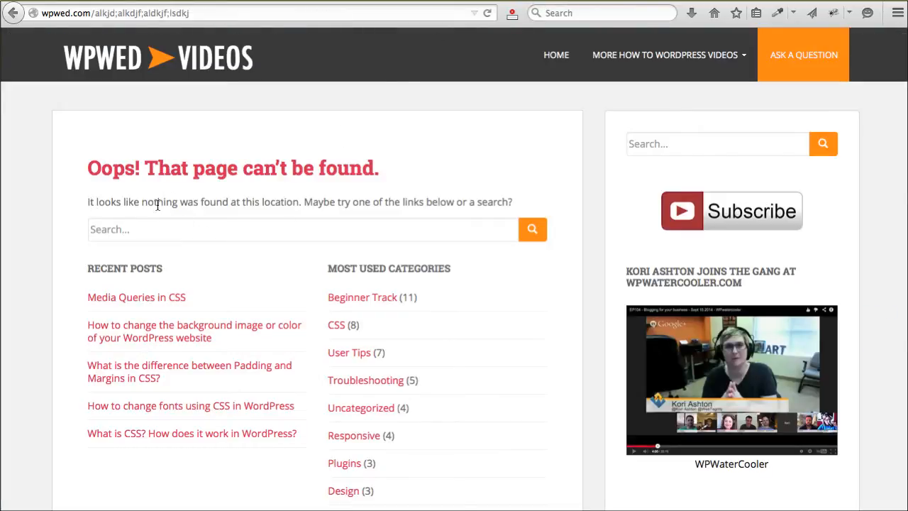
mouse_move(470, 29)
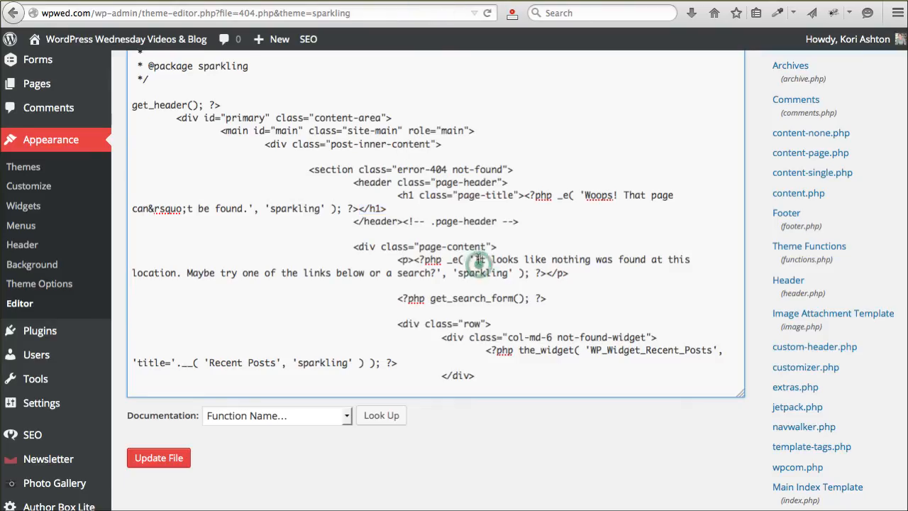
double_click(479, 259)
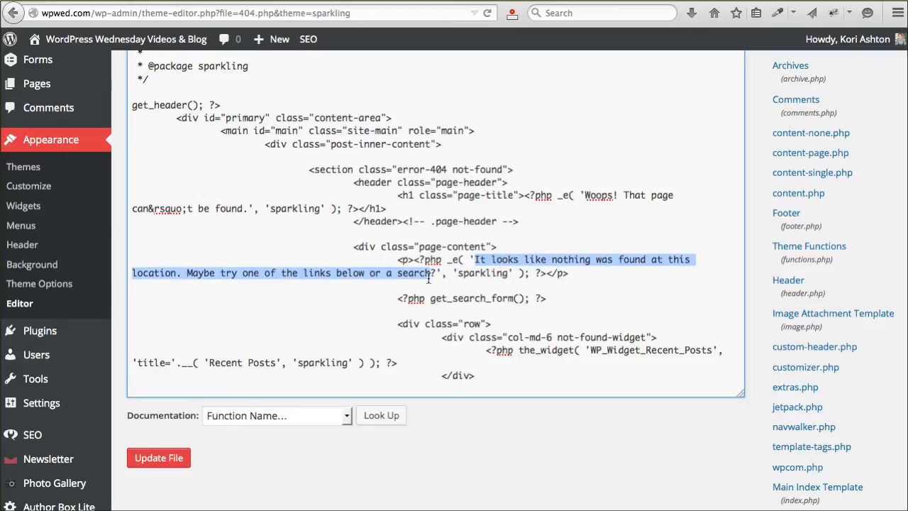
left_click(434, 280)
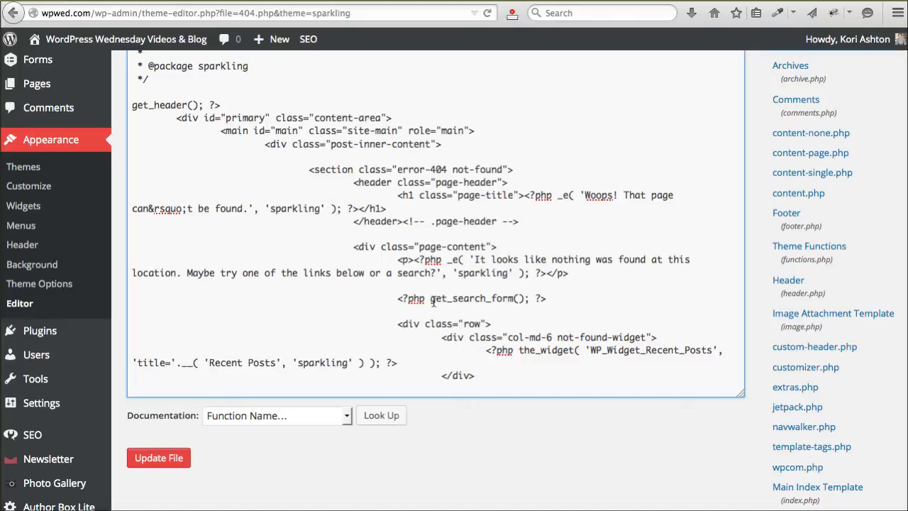
End the 404 message with a period instead of a question mark and update the file
left_click(435, 273)
type("wpwed.com/alkjd;alkdjf;aldkjf;lsdkj")
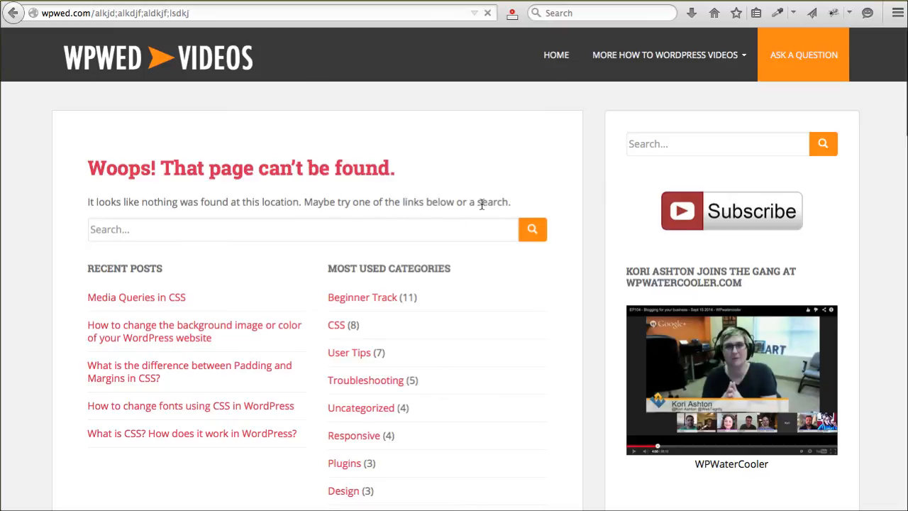
double_click(117, 168)
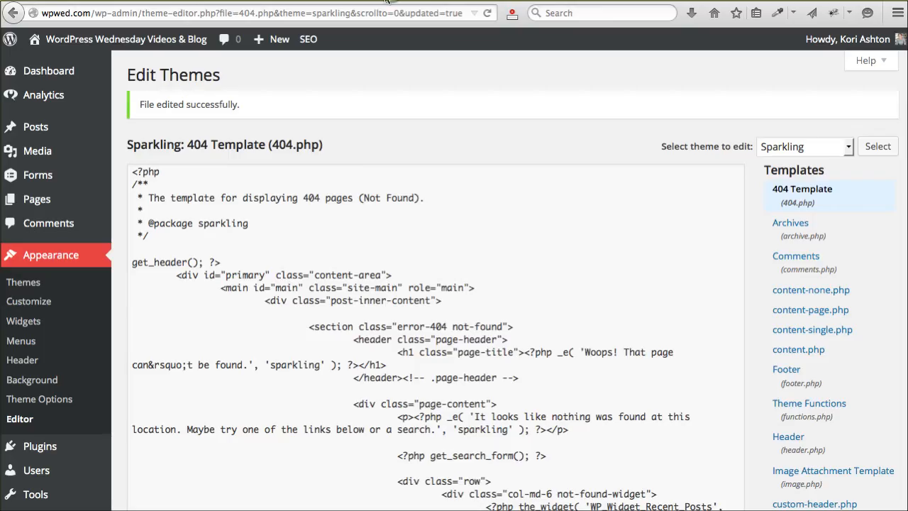
Append ', or visit our home page' and wrap 'home page' in an <a href="/index.php" title="home page"> link
scroll("down", 3)
type(". ")
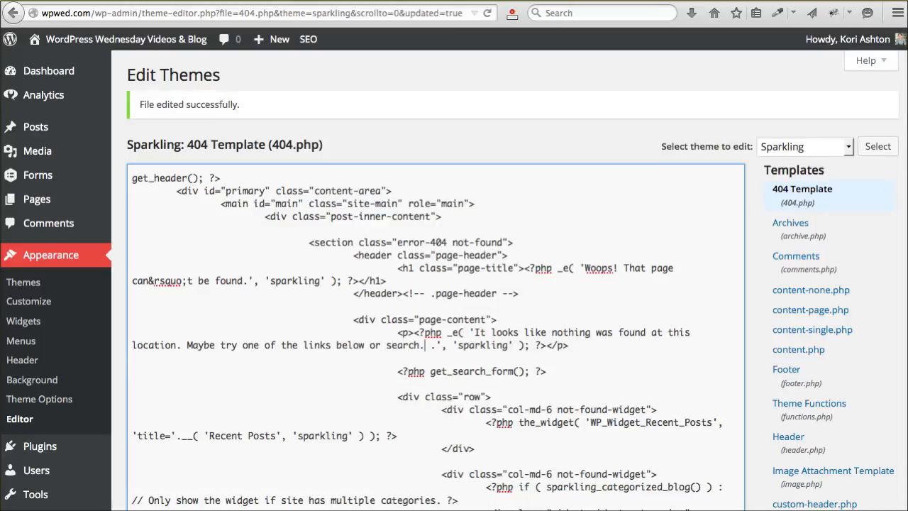
type(", or visit")
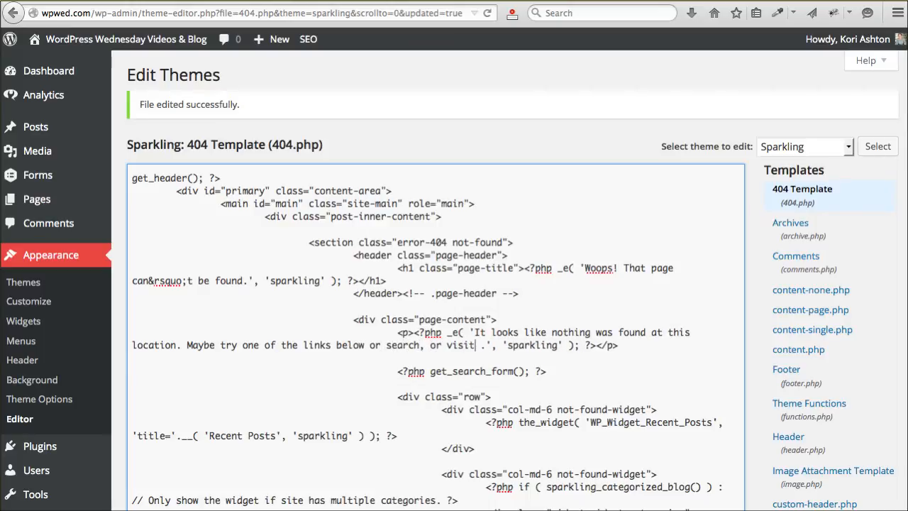
type("our home page")
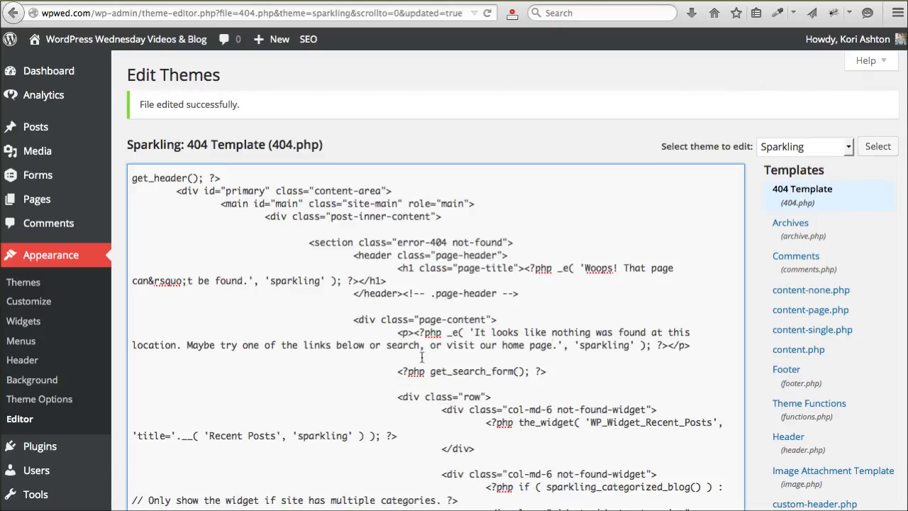
left_click(503, 345)
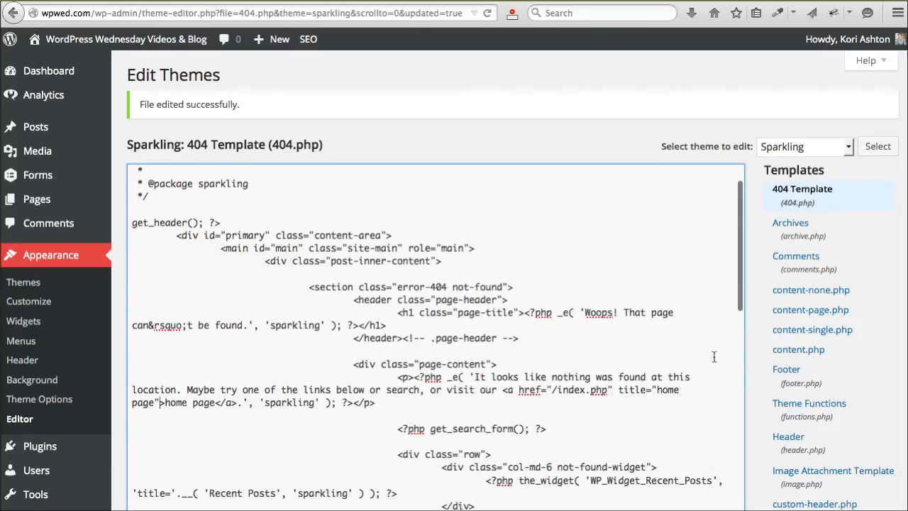
scroll("down", 3)
type("wpwed.com/alkjd;alkdjf;aldkjf;lsdkj")
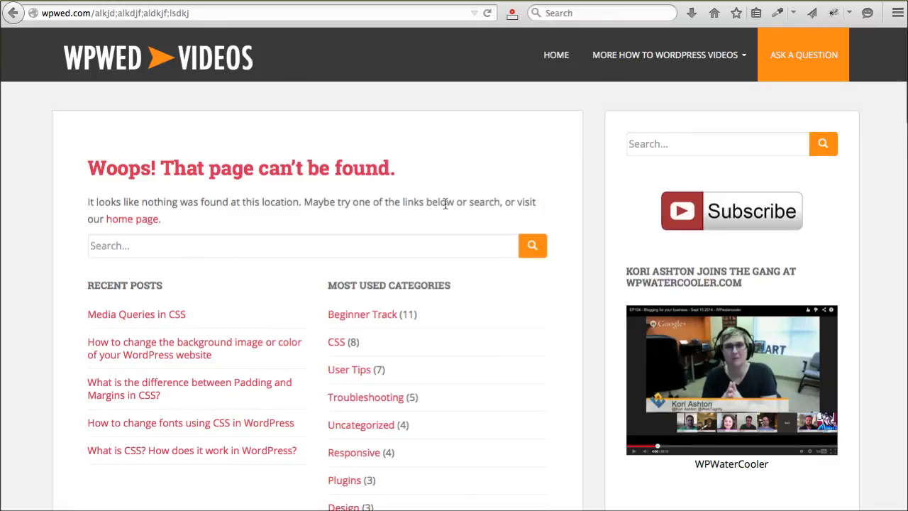
mouse_move(132, 218)
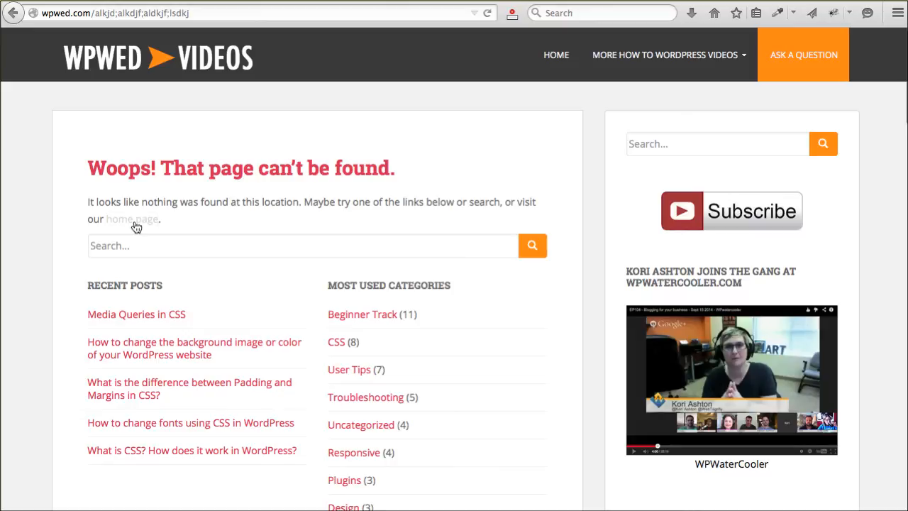
Follow the new 'home page' link from the 404 page to the site's home page
left_click(136, 314)
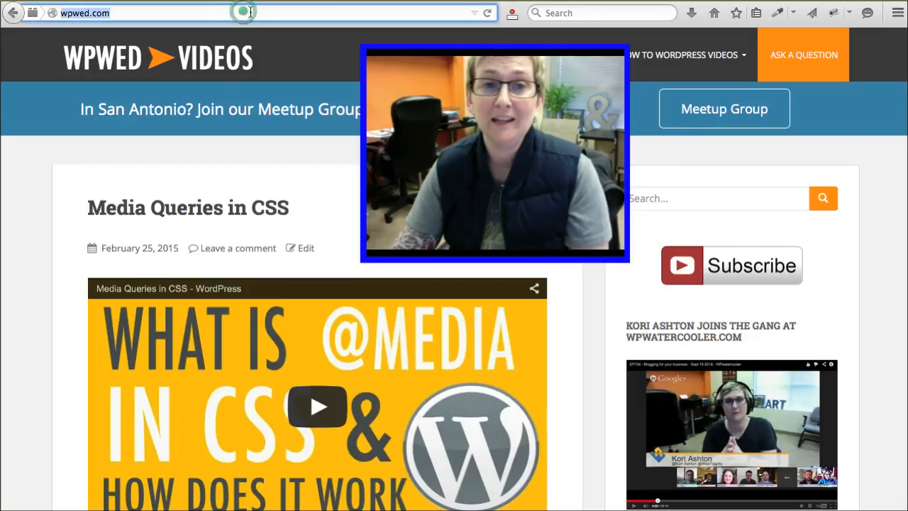
type("wpoiu")
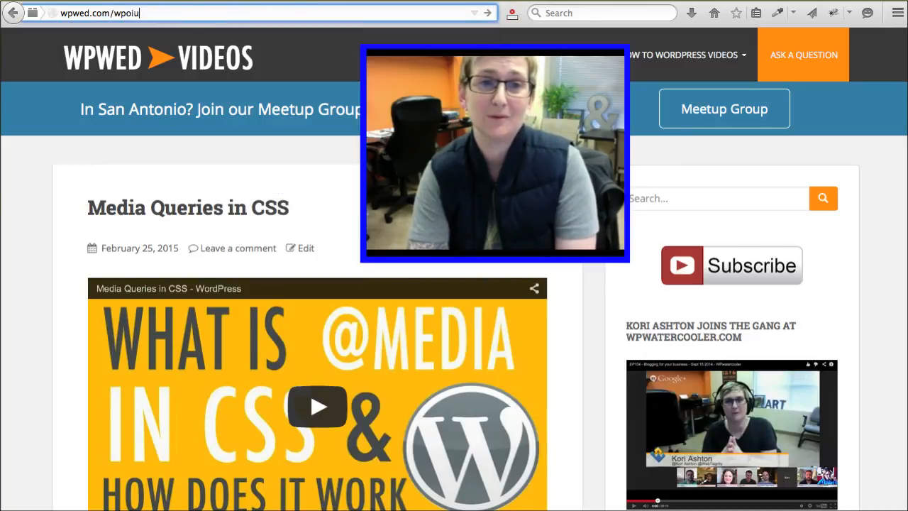
type("lja")
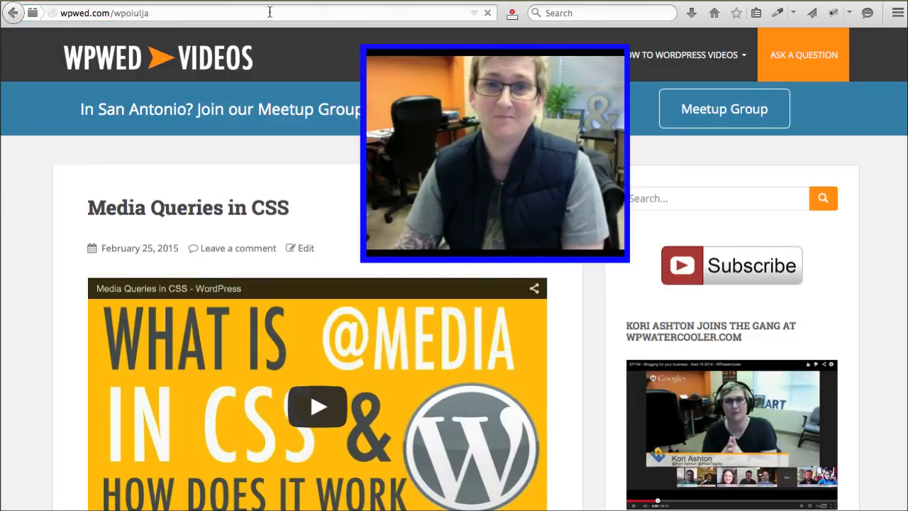